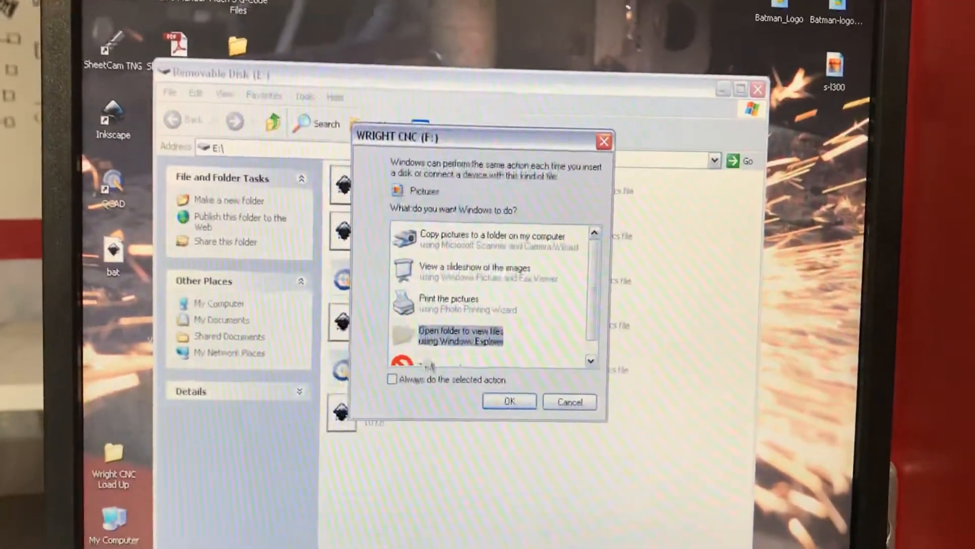
Choose 'Open folder to view files' so the WRIGHT CNC (F:) drive shows in Explorer.
{"action": "left_click", "coordinate": [507, 401]}
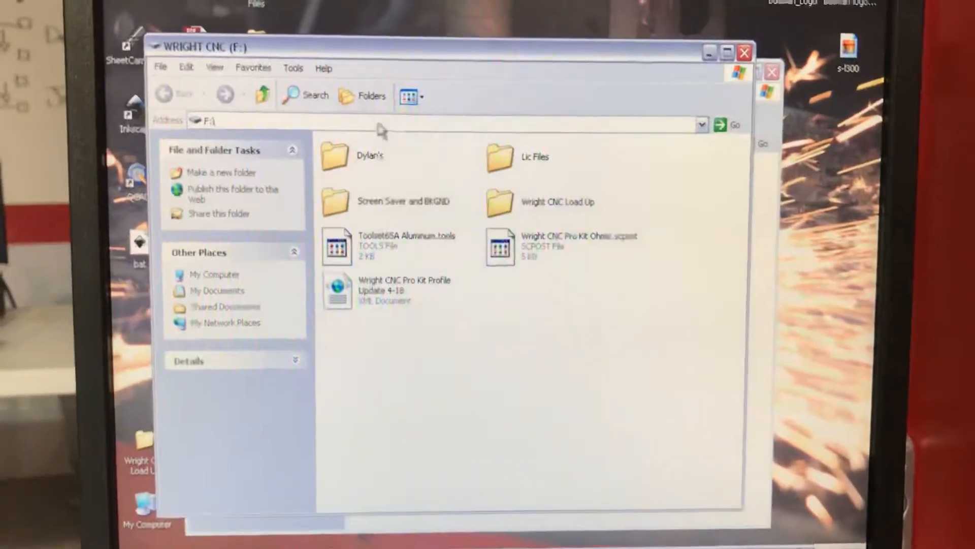
Copy the Updated 12-17 .scpost file from Wright CNC Load Up > Wright CNC Profiles to the desktop.
{"action": "left_click", "coordinate": [560, 200]}
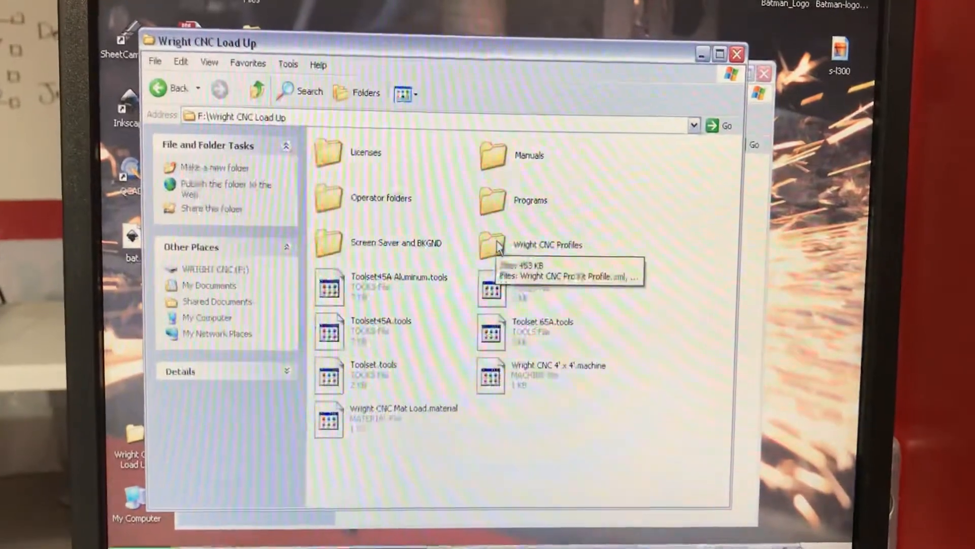
{"action": "double_click", "coordinate": [493, 245]}
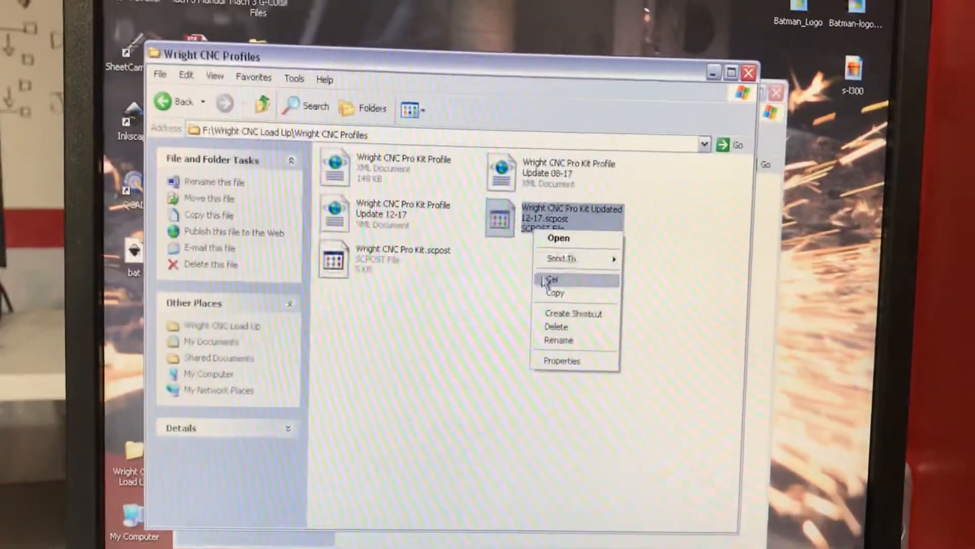
{"action": "left_click", "coordinate": [551, 279]}
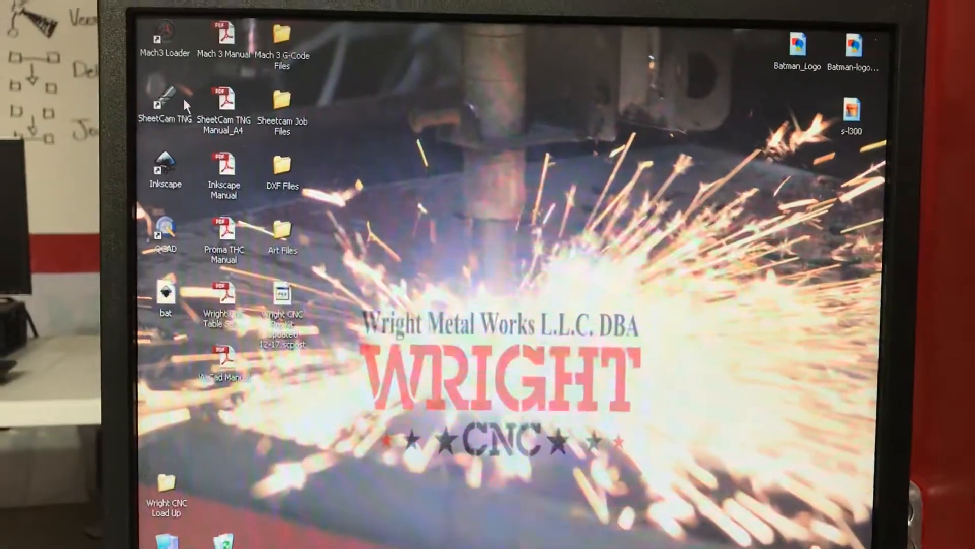
Launch SheetCam TNG with an untitled job, declining the auto-backup restore.
{"action": "double_click", "coordinate": [165, 103]}
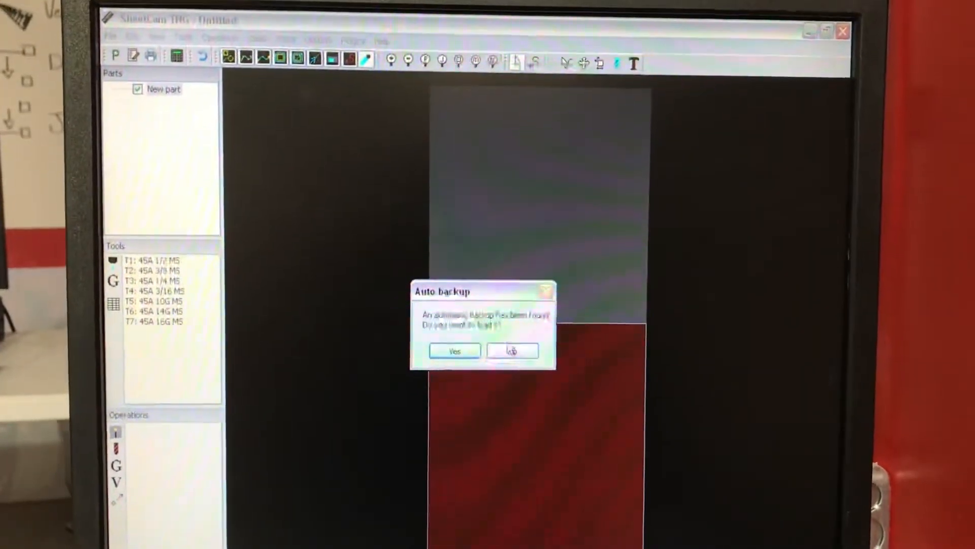
{"action": "left_click", "coordinate": [512, 351]}
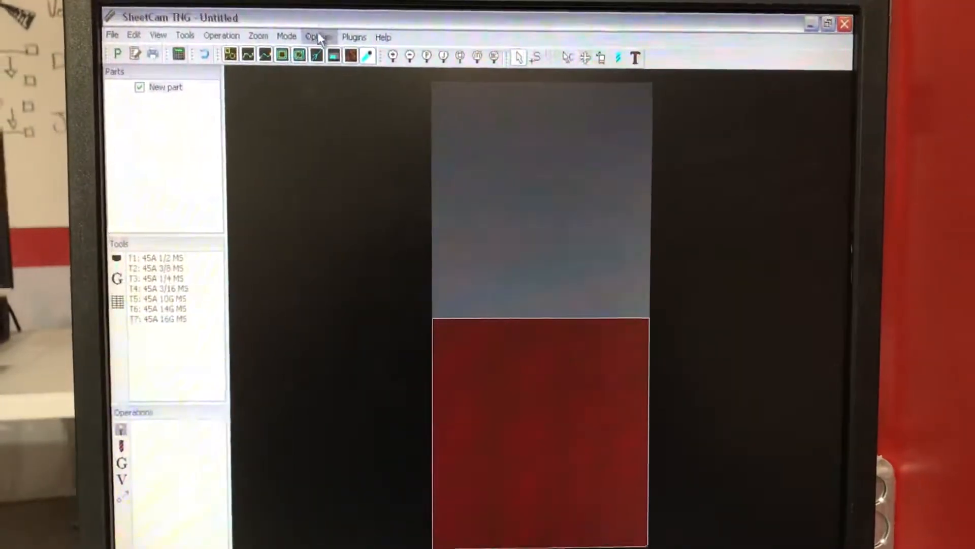
{"action": "left_click", "coordinate": [318, 35]}
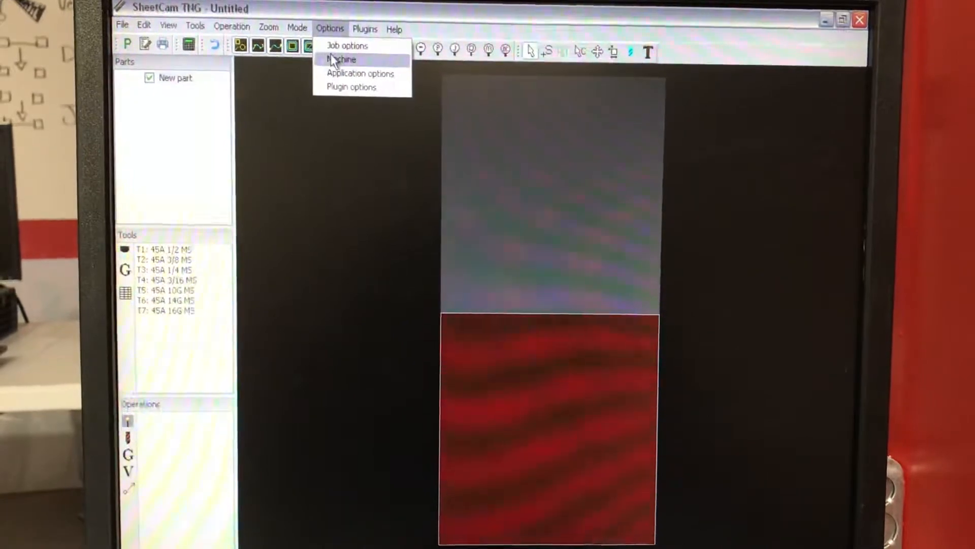
In Machine options' Post processor settings, import the Updated 12-17 .scpost file from the desktop.
{"action": "left_click", "coordinate": [341, 58]}
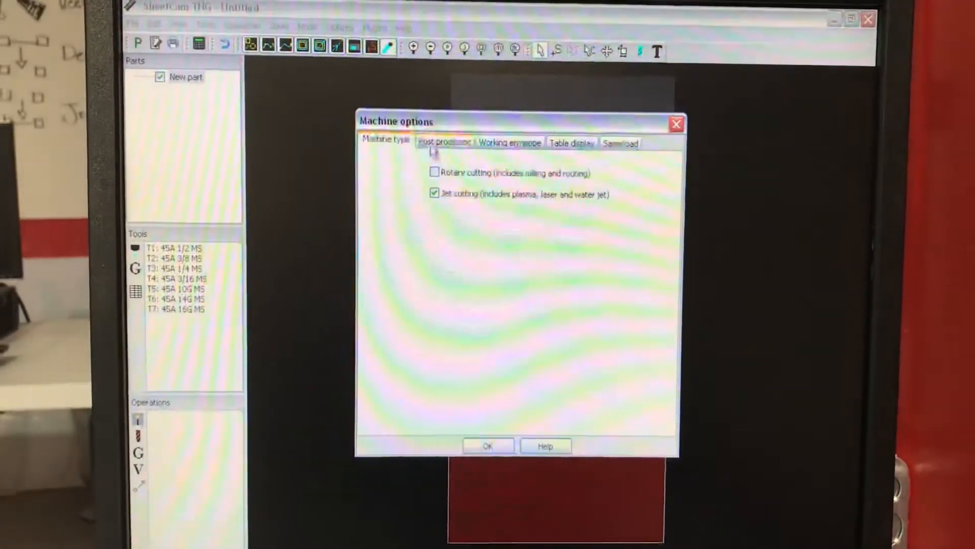
{"action": "left_click", "coordinate": [444, 142]}
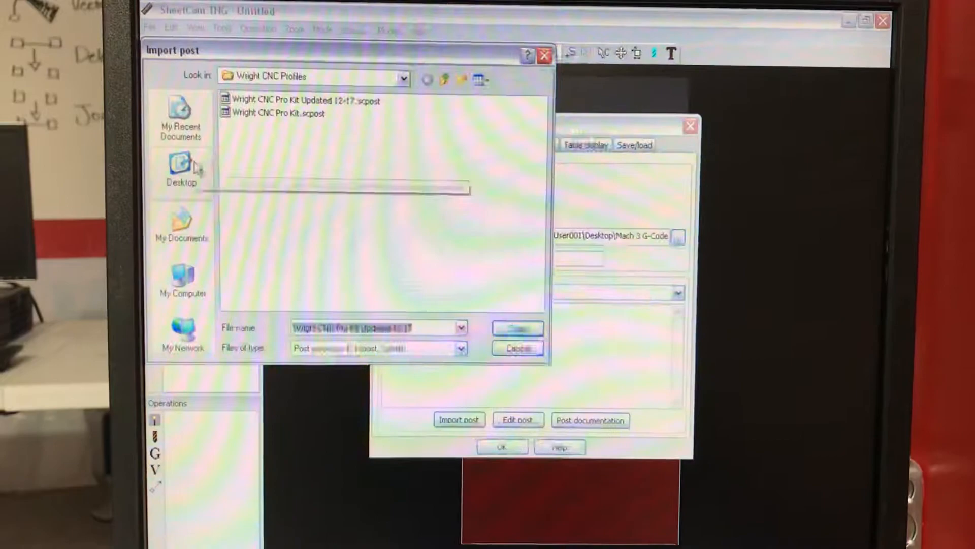
{"action": "left_click", "coordinate": [181, 165]}
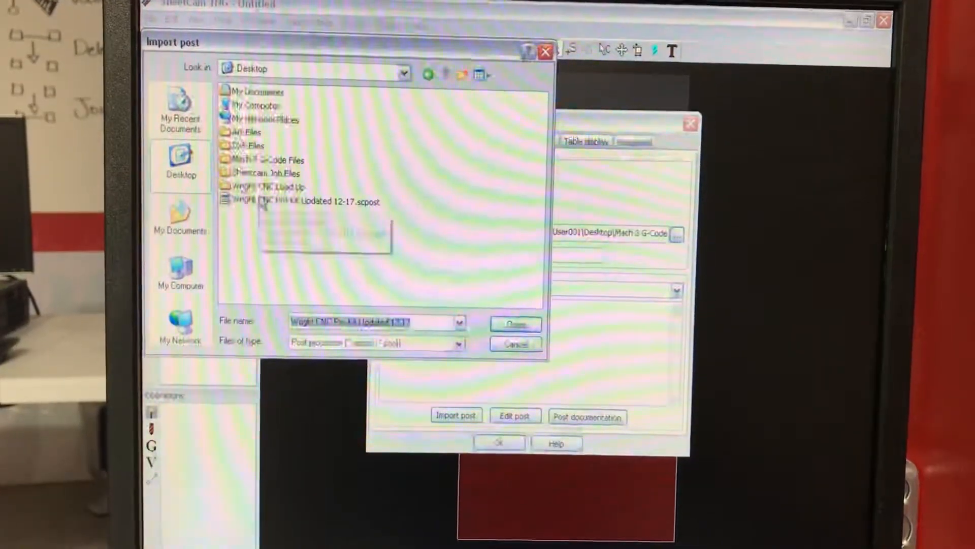
{"action": "left_click", "coordinate": [305, 201]}
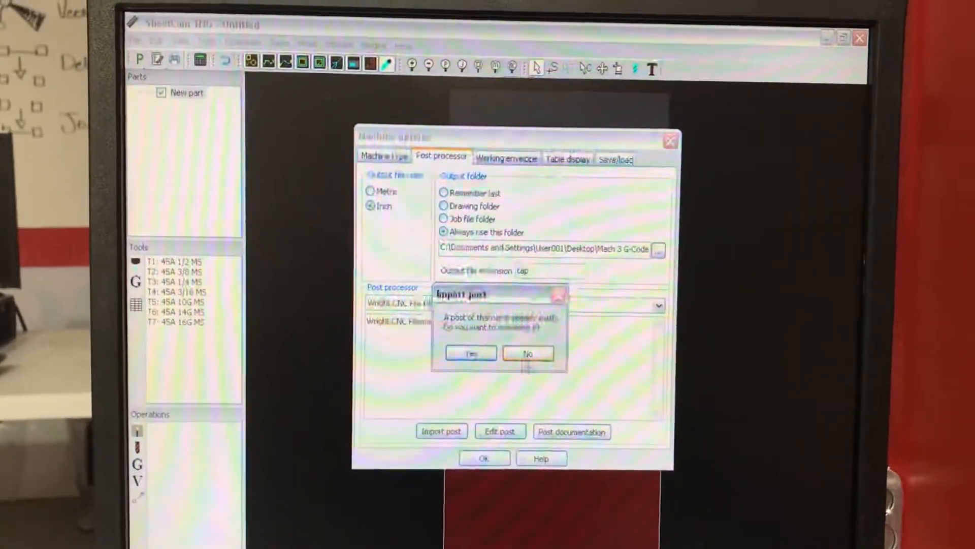
Accept the overwrite, select Wright CNC Pro Kit Updated 12-17 (Edited) as post processor and confirm with OK.
{"action": "left_click", "coordinate": [470, 353]}
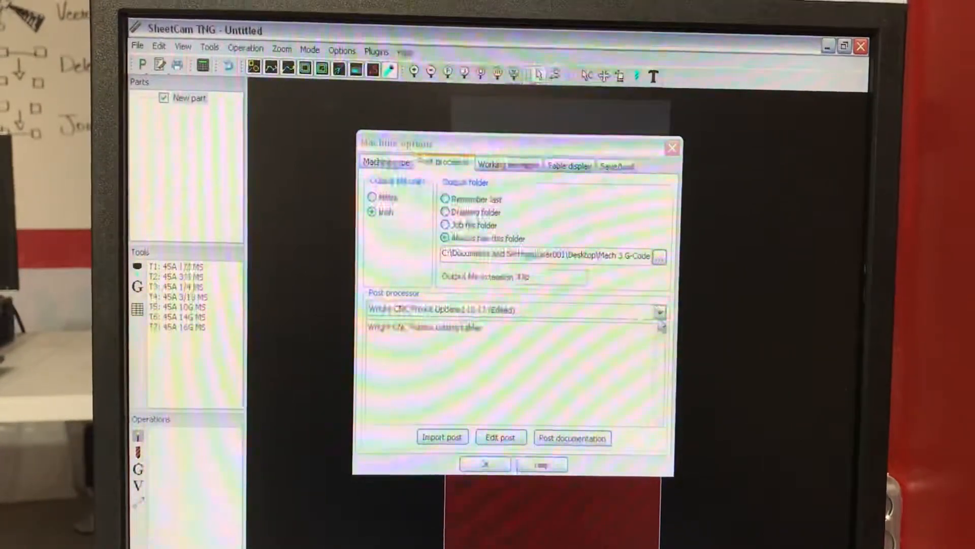
{"action": "left_click", "coordinate": [659, 310]}
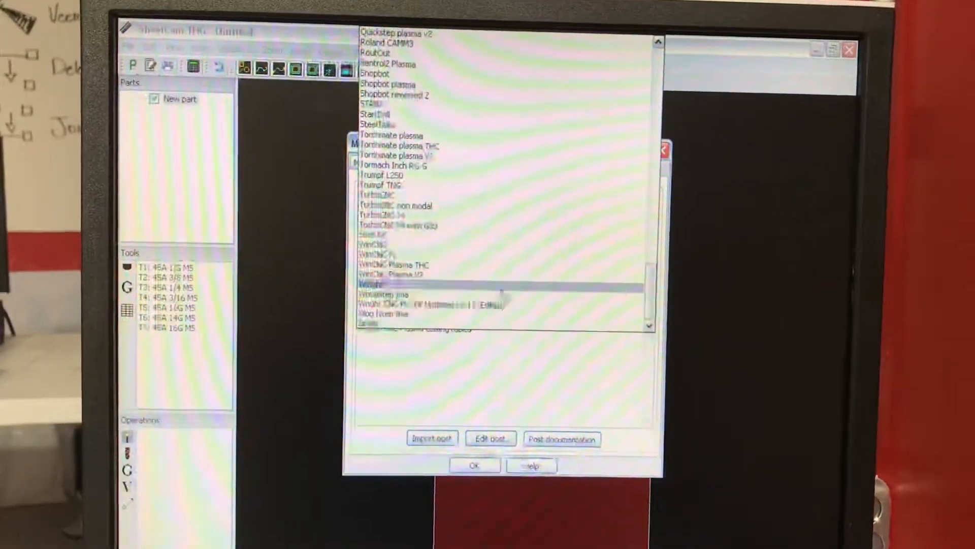
{"action": "left_click", "coordinate": [448, 293]}
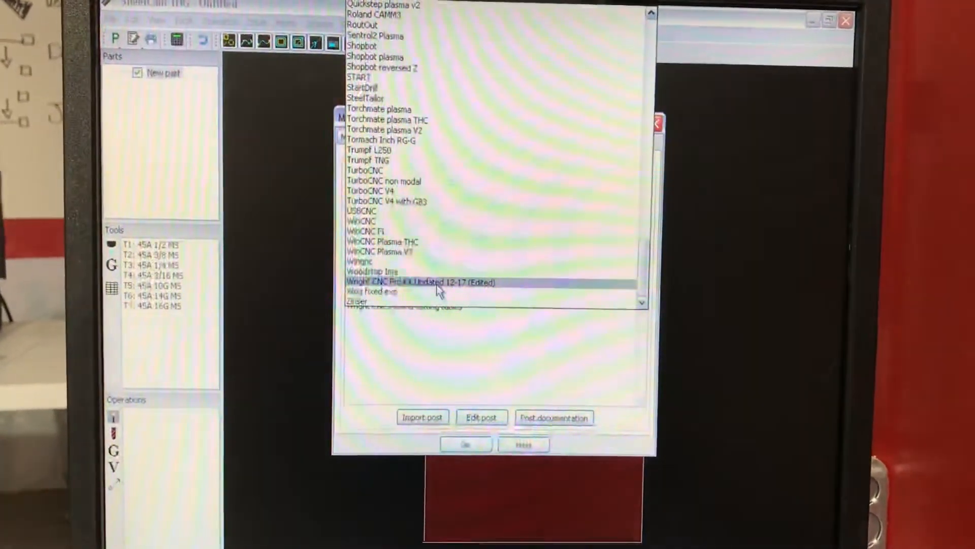
{"action": "left_click", "coordinate": [425, 282]}
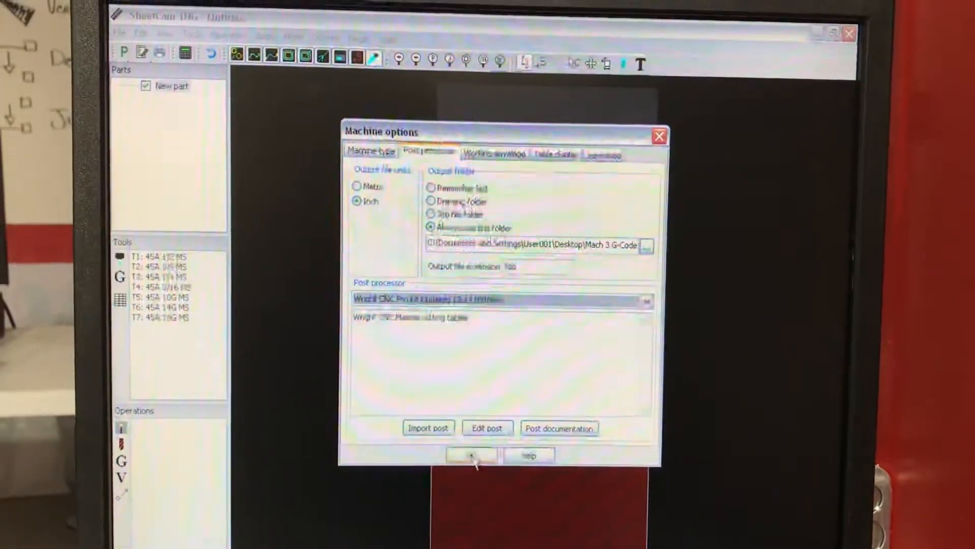
{"action": "left_click", "coordinate": [471, 454]}
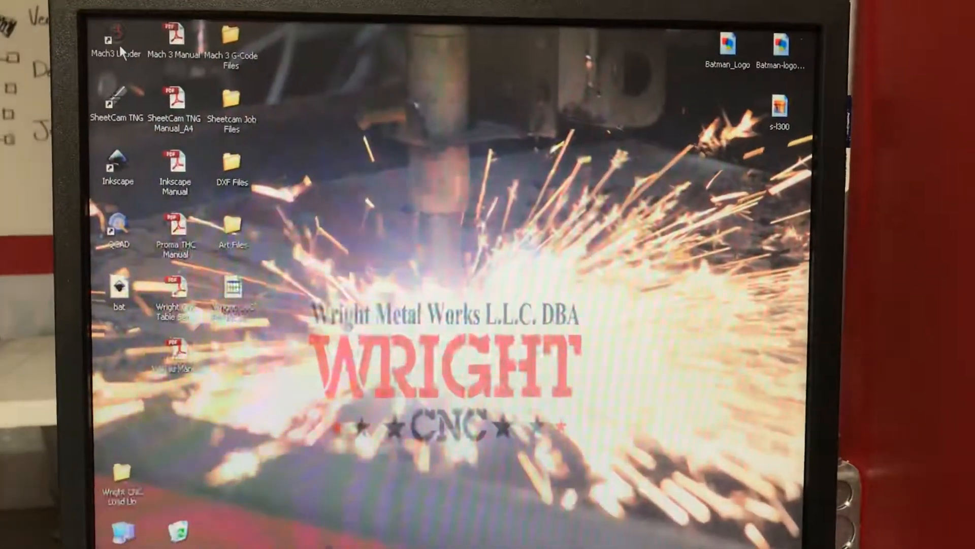
Start Mach3 Loader with the Wright CNC Pro Kit Profile Update 12-17 profile and reset the e-stop.
{"action": "left_click", "coordinate": [118, 37]}
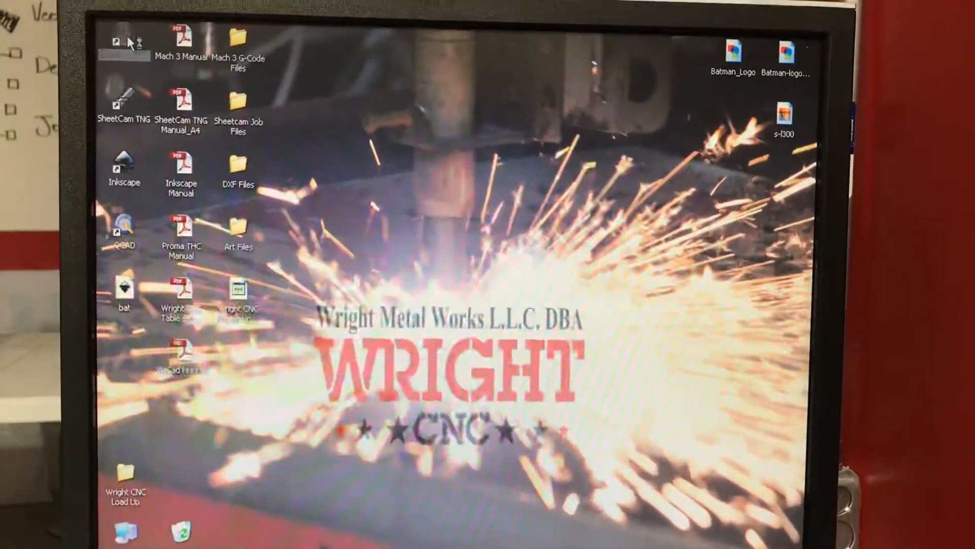
{"action": "double_click", "coordinate": [123, 31]}
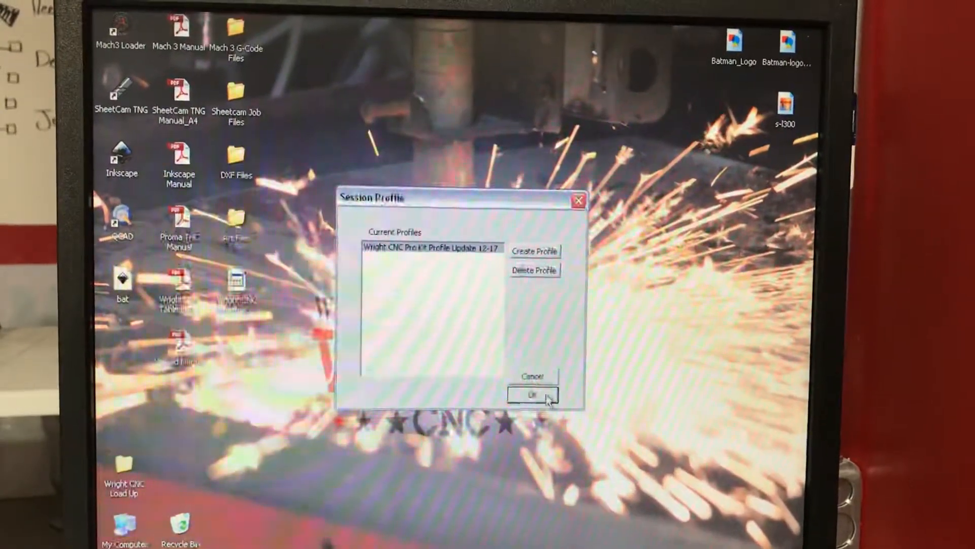
{"action": "left_click", "coordinate": [536, 395]}
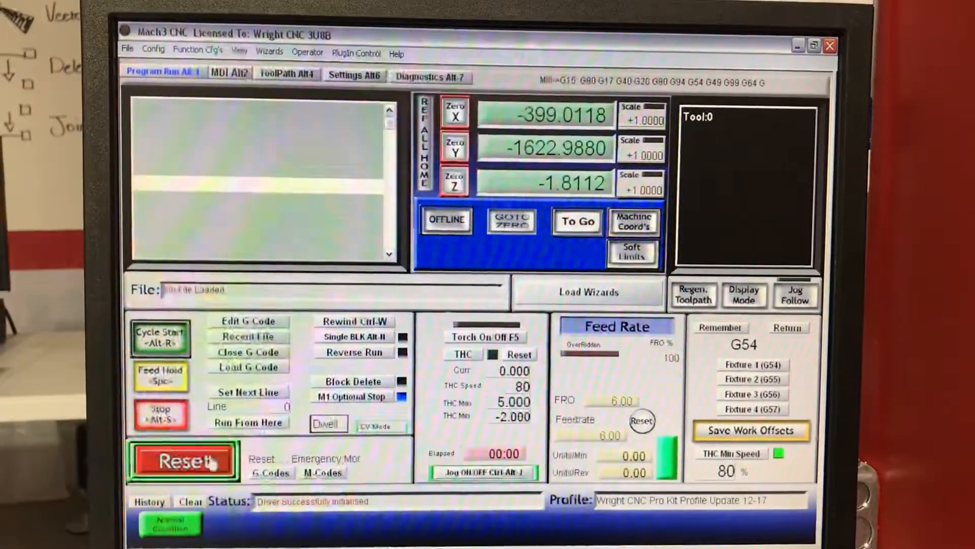
{"action": "left_click", "coordinate": [184, 460]}
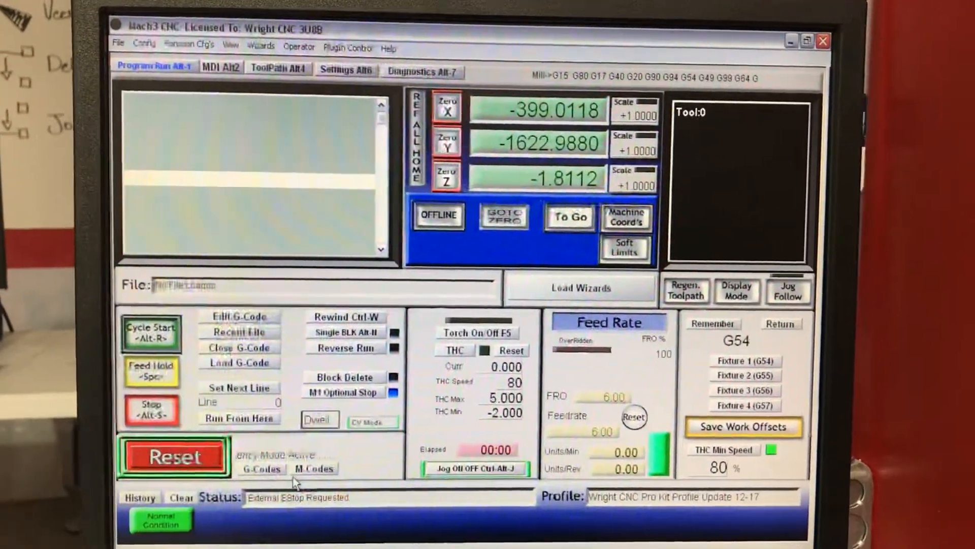